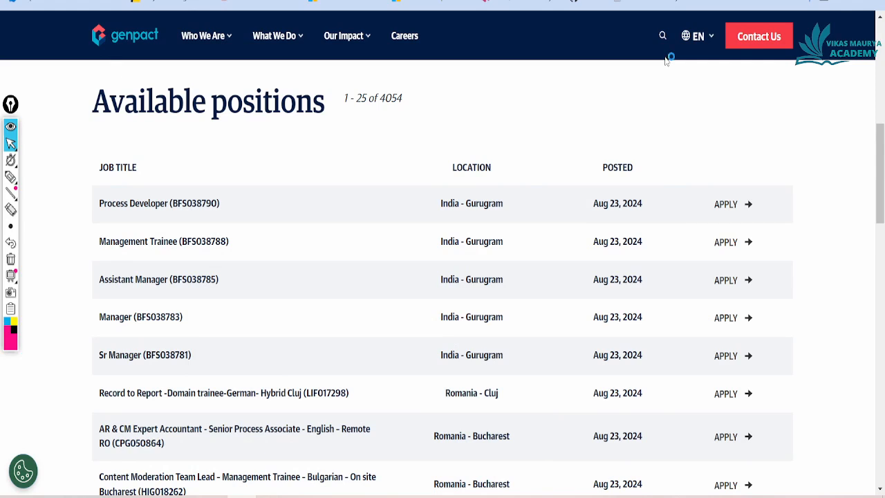
mouse_move(666, 58)
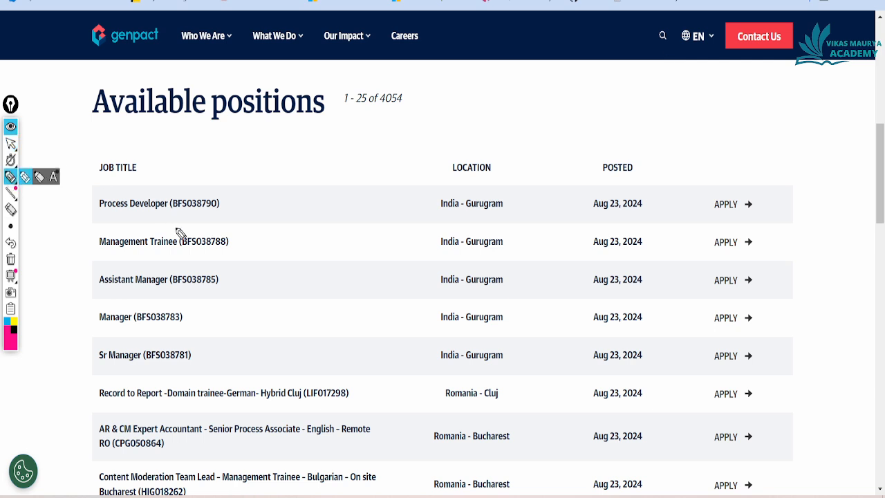
- Underline the Process Developer and Record to Report job titles and mark the India - Gurugram location
left_click_drag(99, 219, 158, 219)
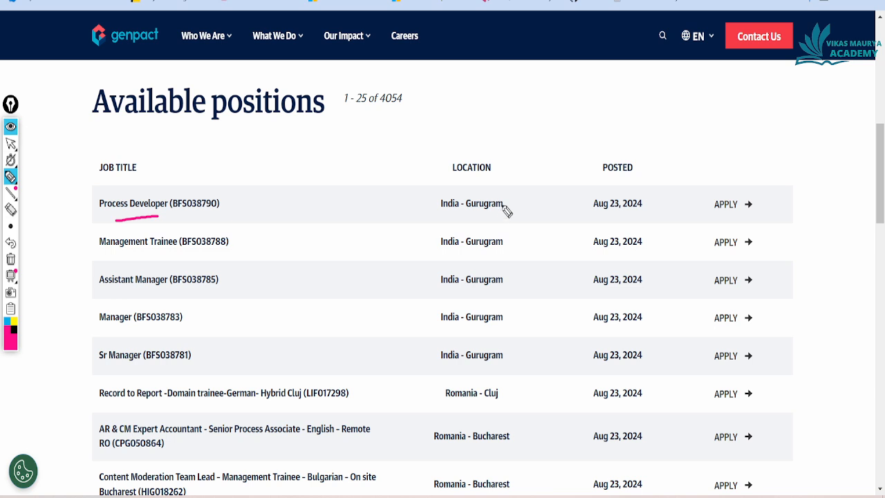
left_click_drag(464, 218, 495, 217)
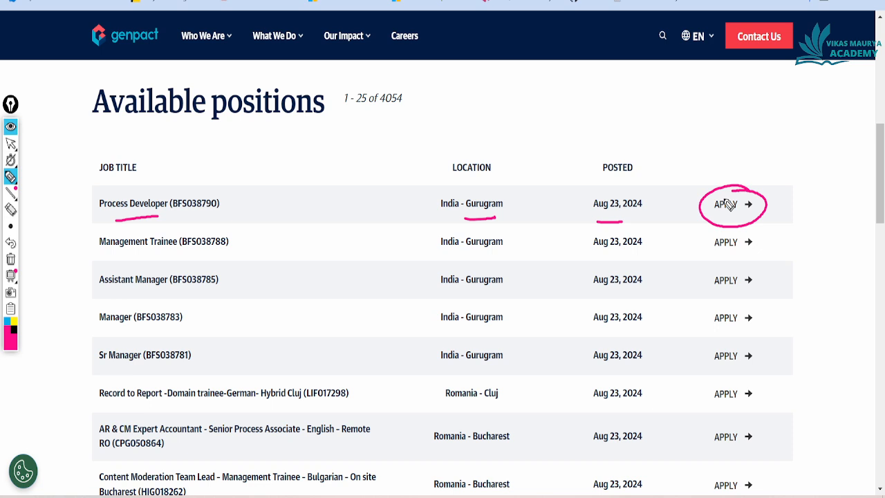
mouse_move(686, 210)
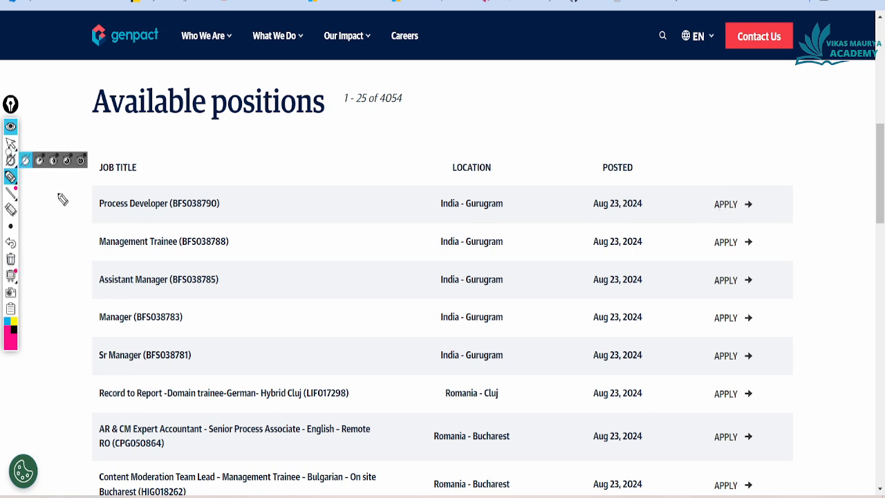
scroll("down", 3)
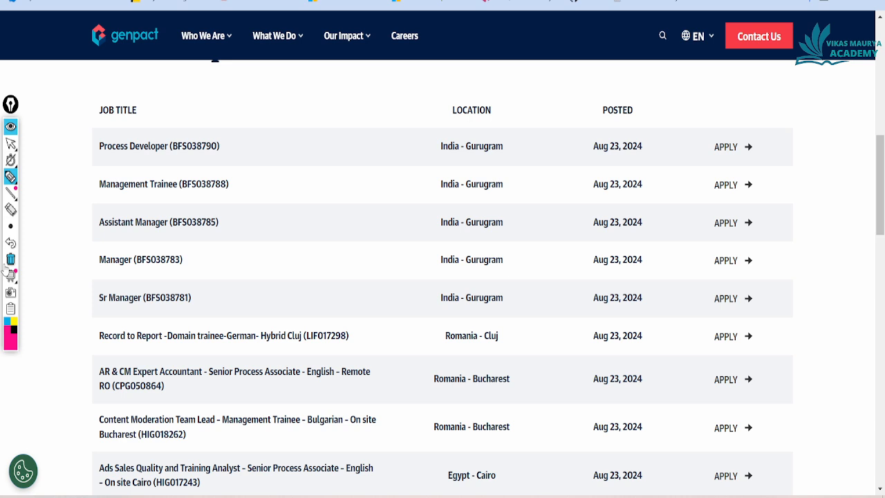
left_click_drag(114, 353, 177, 357)
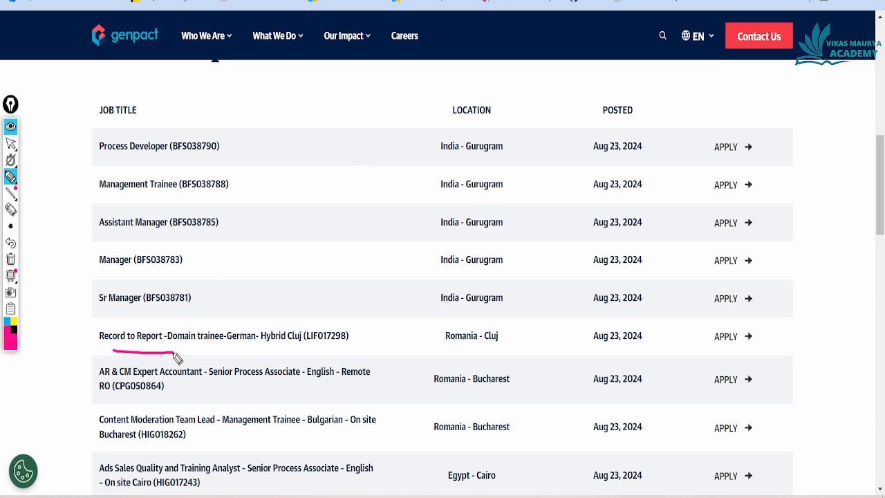
mouse_move(246, 349)
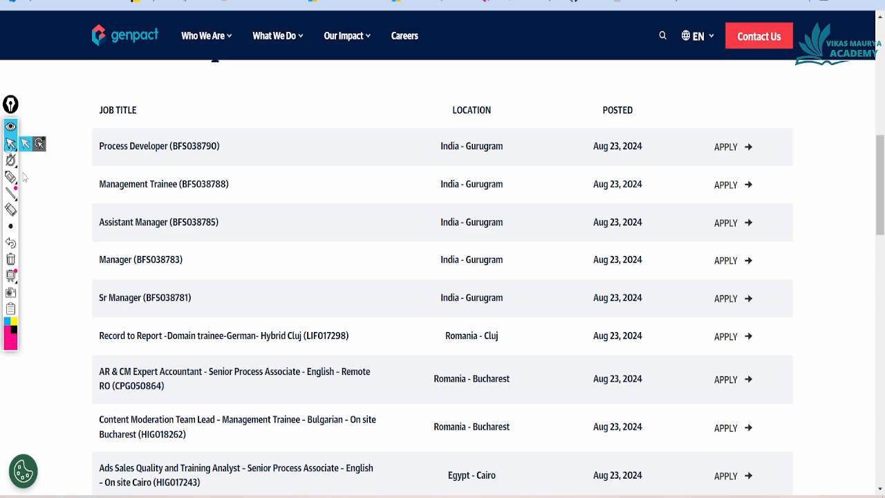
- Further down, mark the Process Associate - Life Insurance title and the India - Gurugram locations
scroll("down", 3)
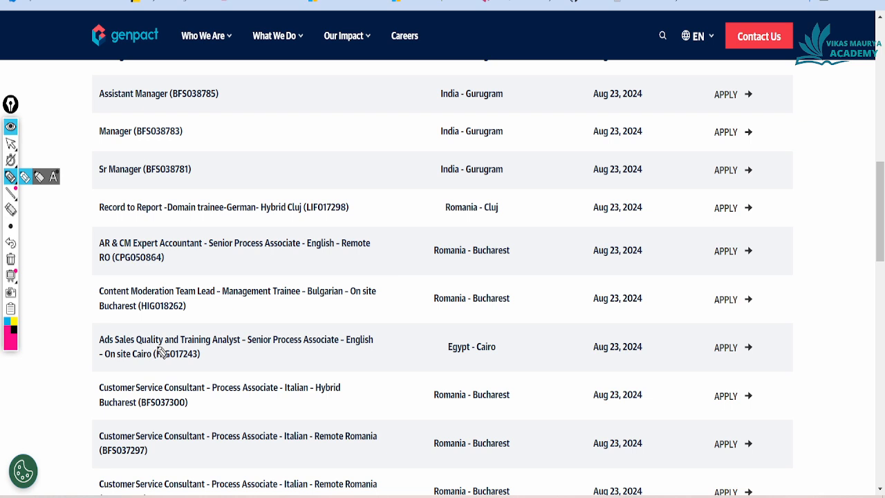
mouse_move(235, 365)
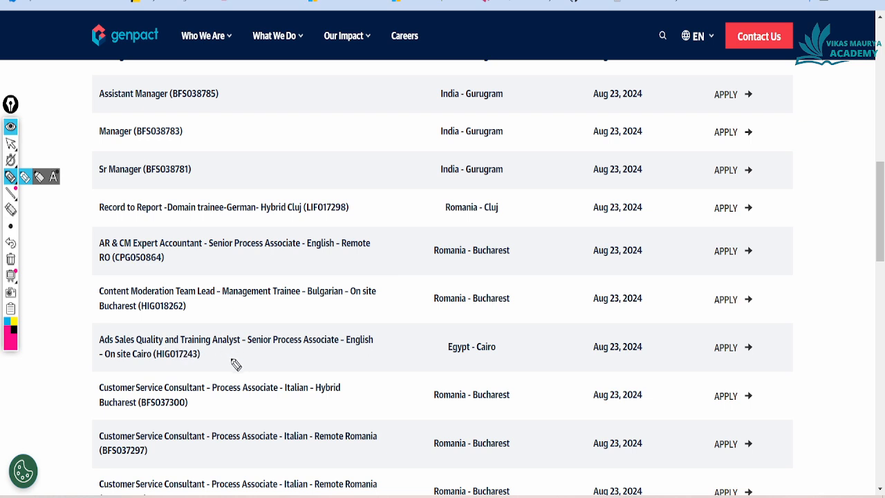
mouse_move(158, 402)
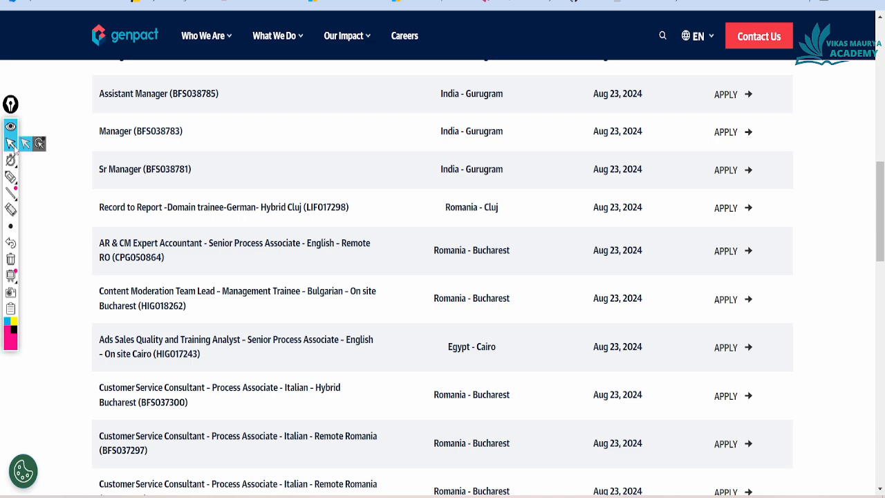
scroll("down", 3)
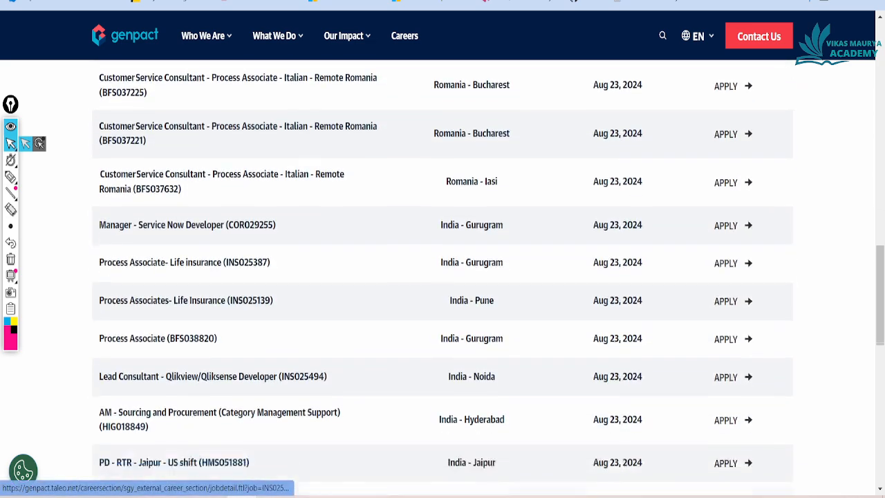
scroll("down", 3)
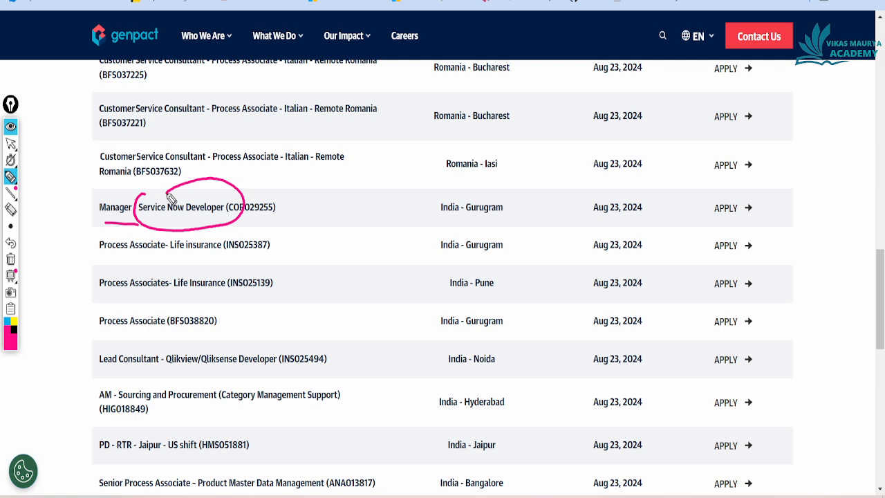
left_click_drag(454, 220, 511, 219)
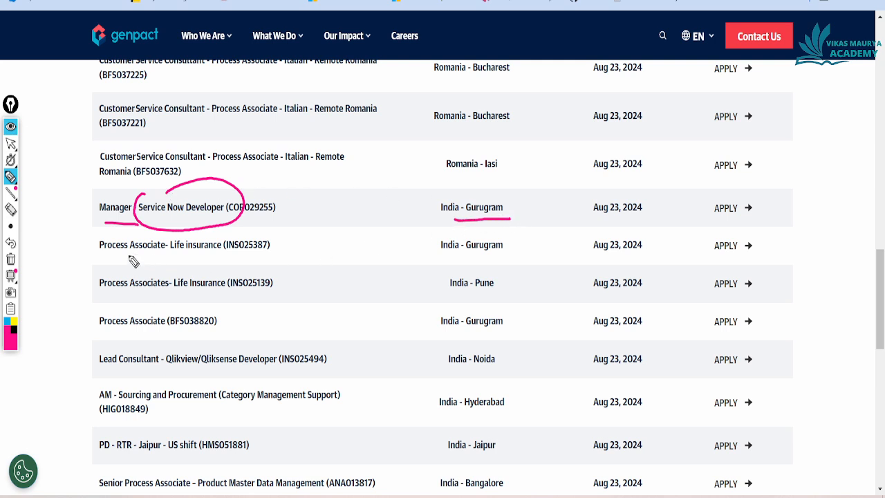
left_click_drag(113, 258, 218, 259)
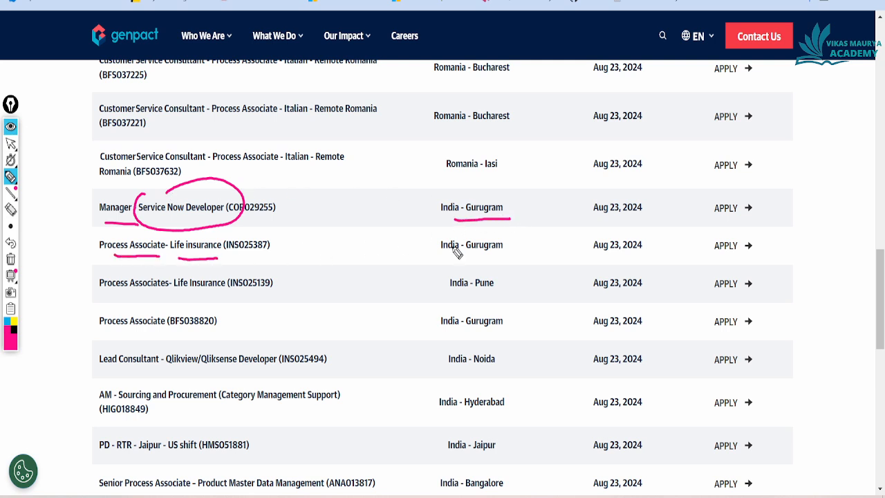
left_click_drag(442, 252, 490, 251)
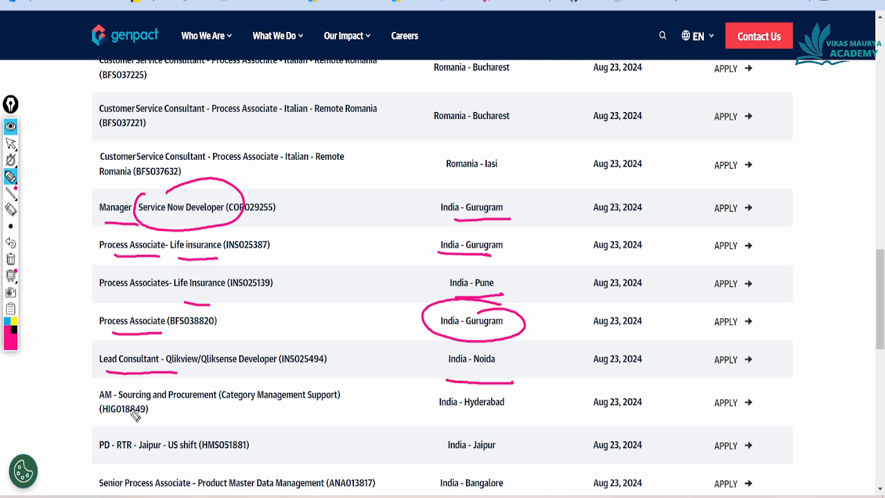
mouse_move(138, 409)
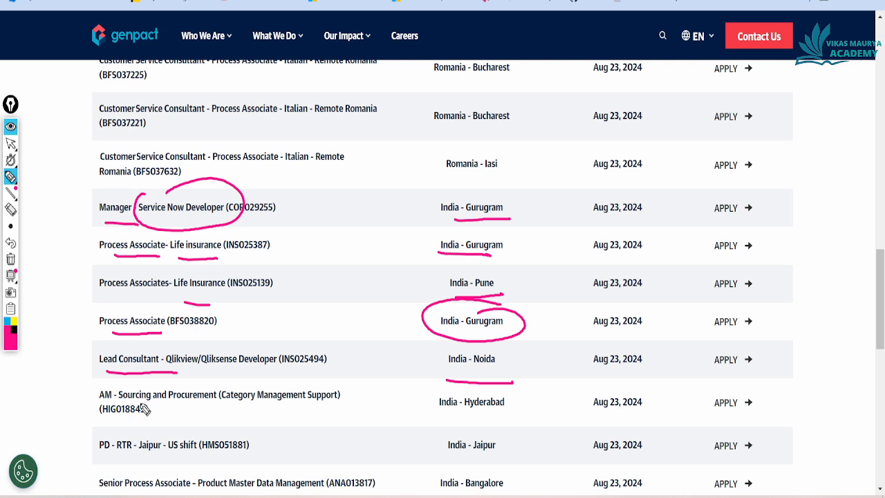
- Mark the locations of the later openings in Romania and Egypt posted Aug 23, 2024
left_click_drag(456, 413, 514, 412)
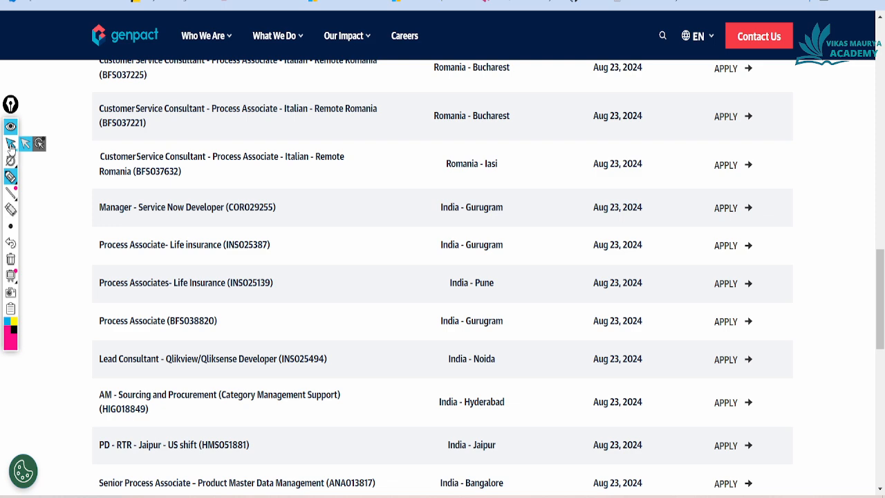
scroll("down", 3)
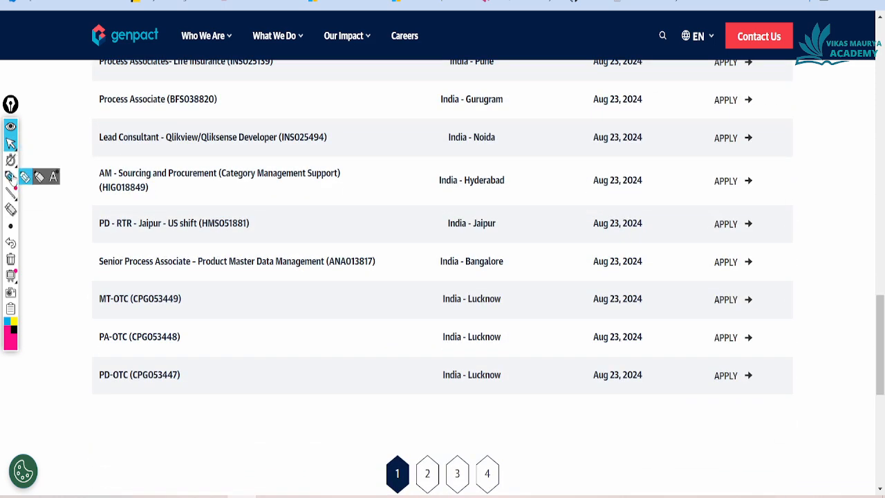
left_click_drag(448, 274, 517, 273)
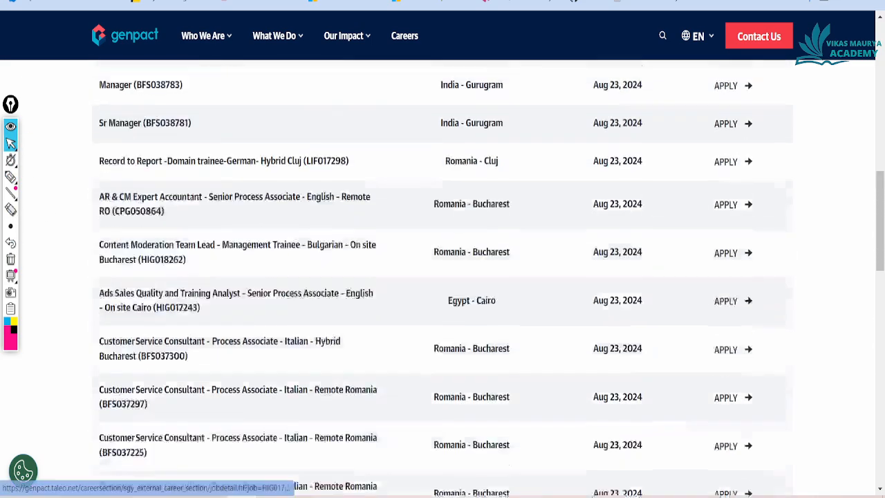
- Mark a job listing near the top and reach the login page with username, password and Google/Yahoo sign-in
scroll("up", 3)
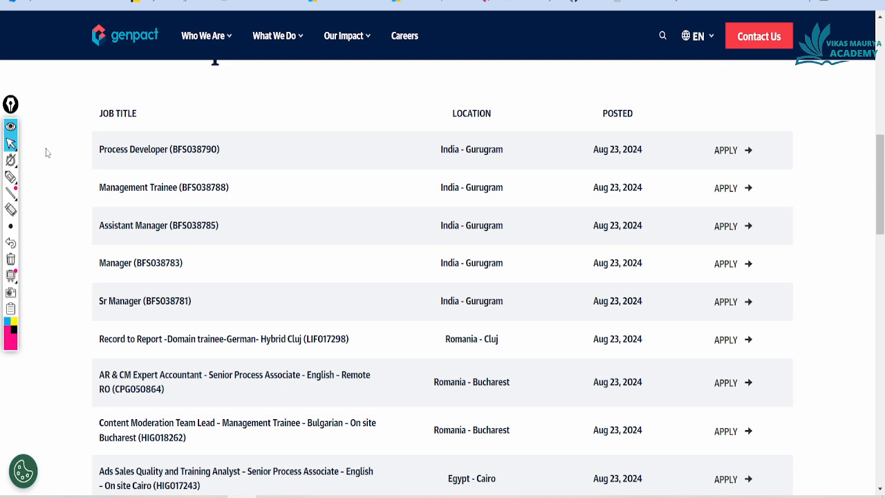
left_click_drag(109, 163, 147, 164)
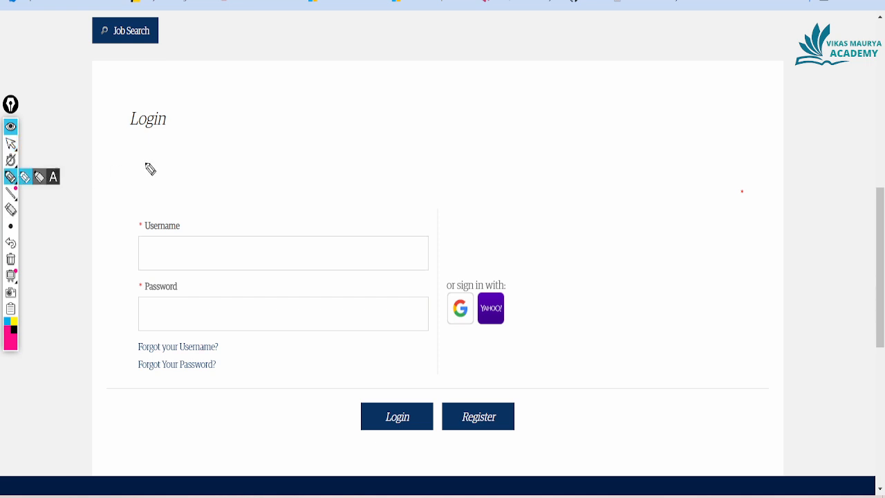
left_click_drag(125, 151, 186, 140)
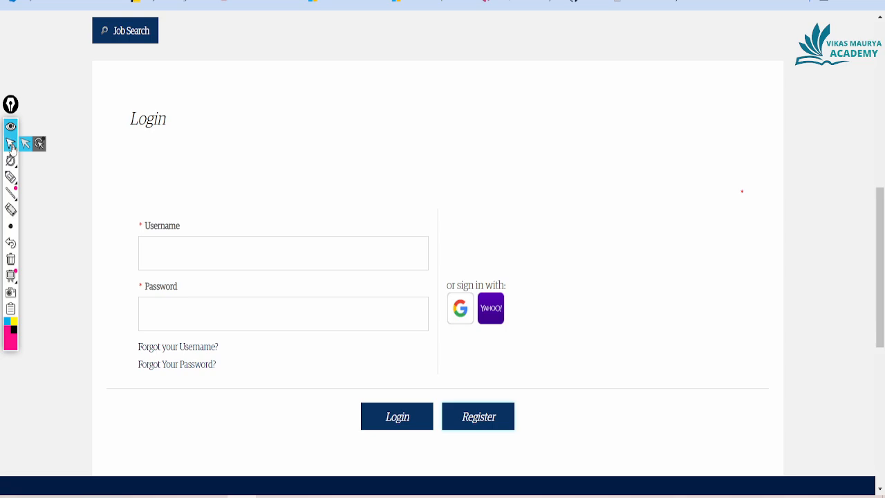
left_click(478, 415)
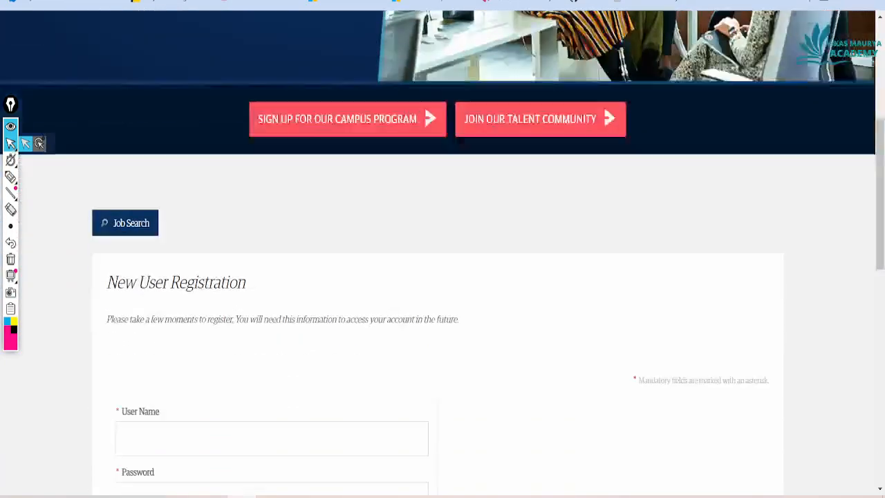
scroll("down", 3)
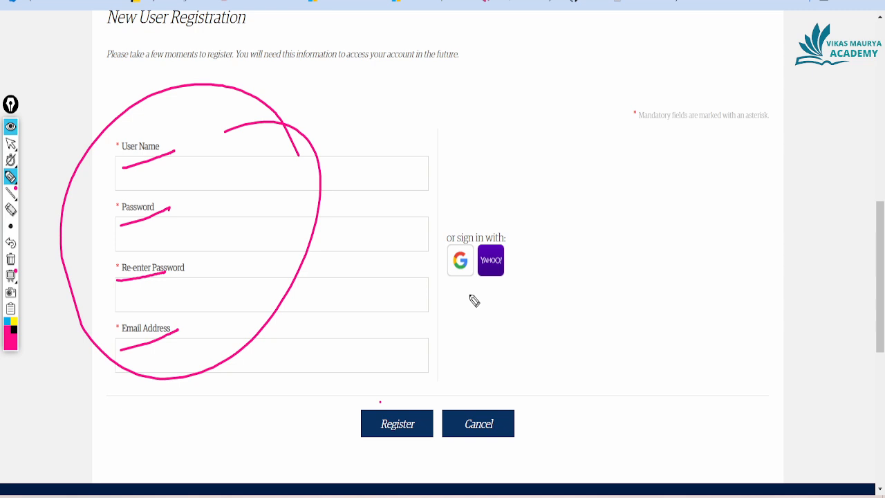
mouse_move(544, 164)
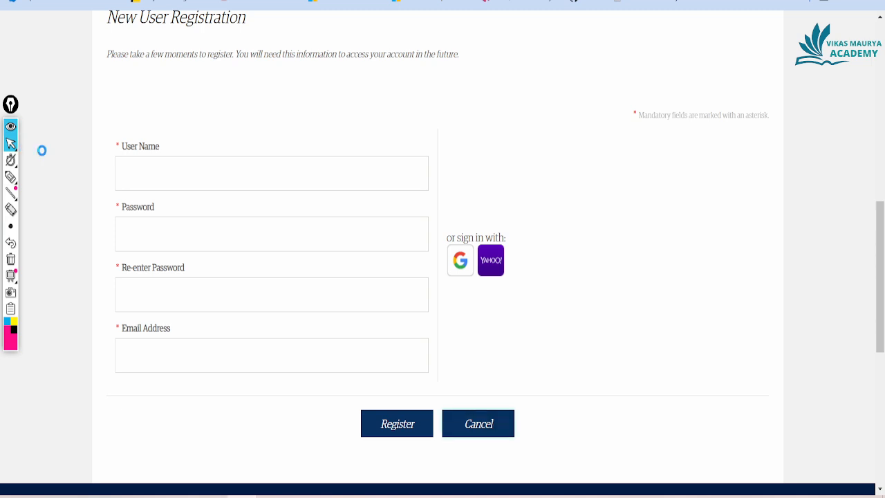
left_click(479, 423)
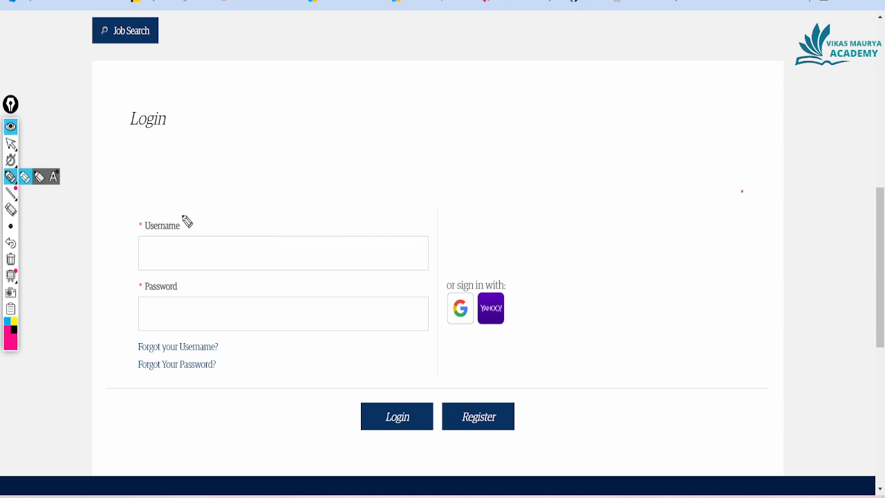
- Circle the username field on the login form, then move to the Job Search page showing no matching jobs
left_click_drag(180, 207, 145, 273)
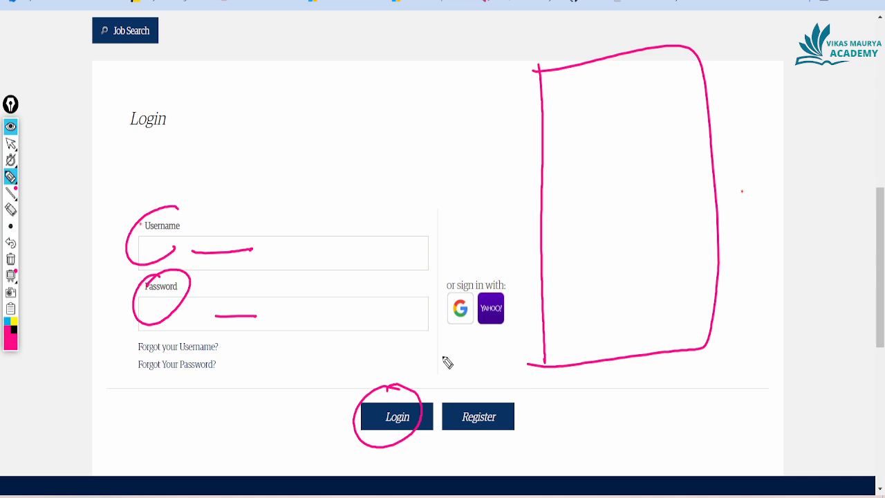
mouse_move(30, 259)
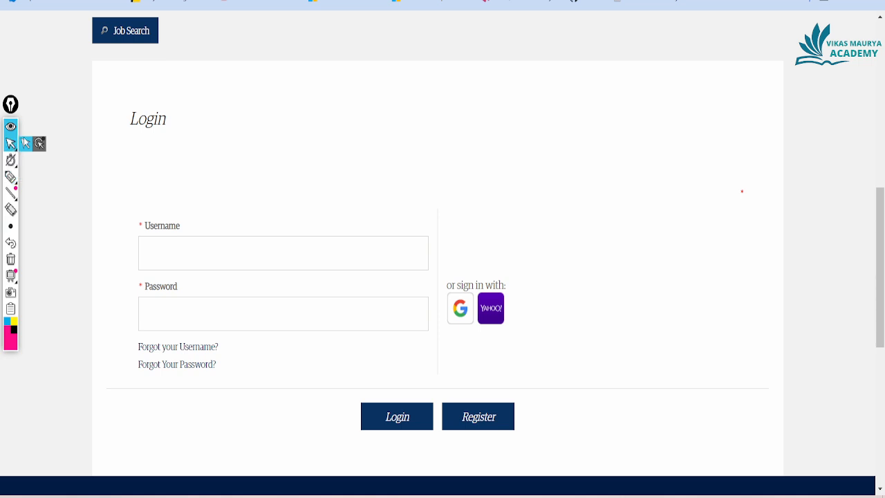
left_click(282, 251)
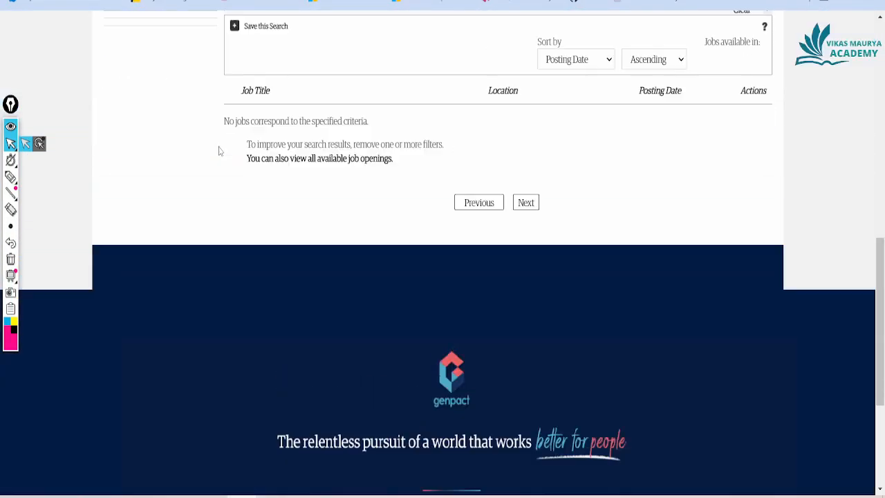
- Scroll the full job listings to bring Management Trainee and Manager Gurugram openings to the top
scroll("up", 3)
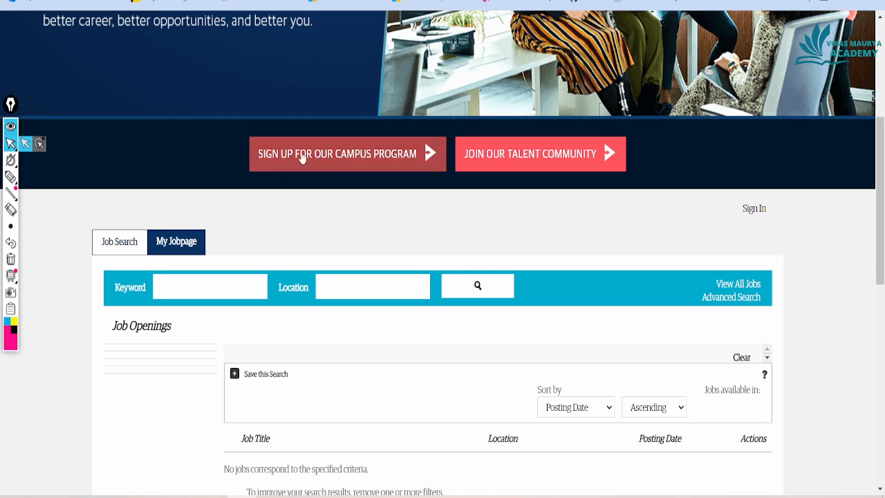
mouse_move(118, 241)
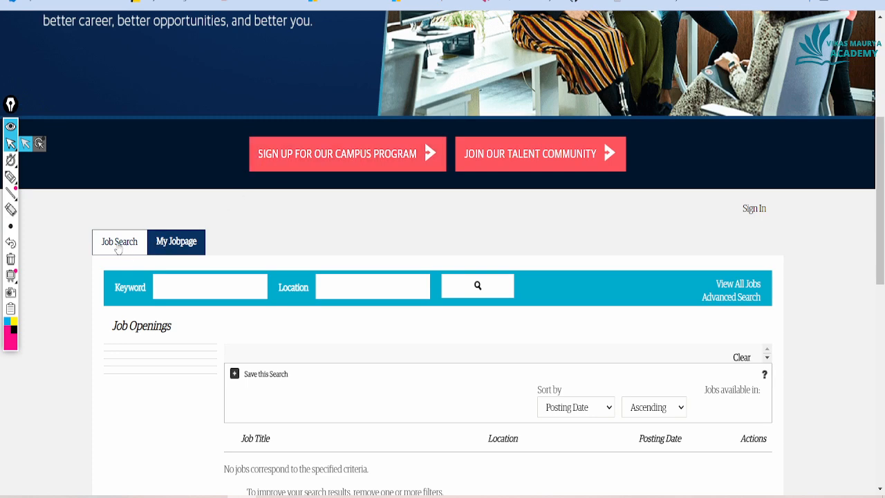
scroll("down", 3)
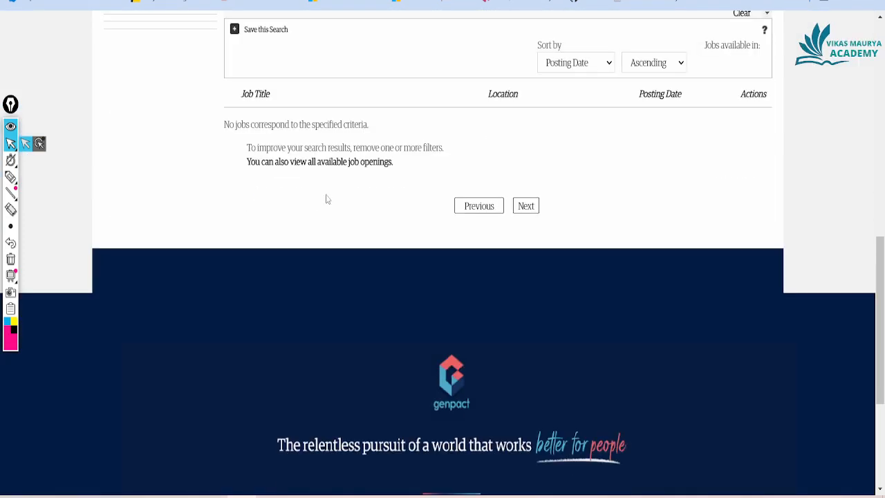
scroll("up", 3)
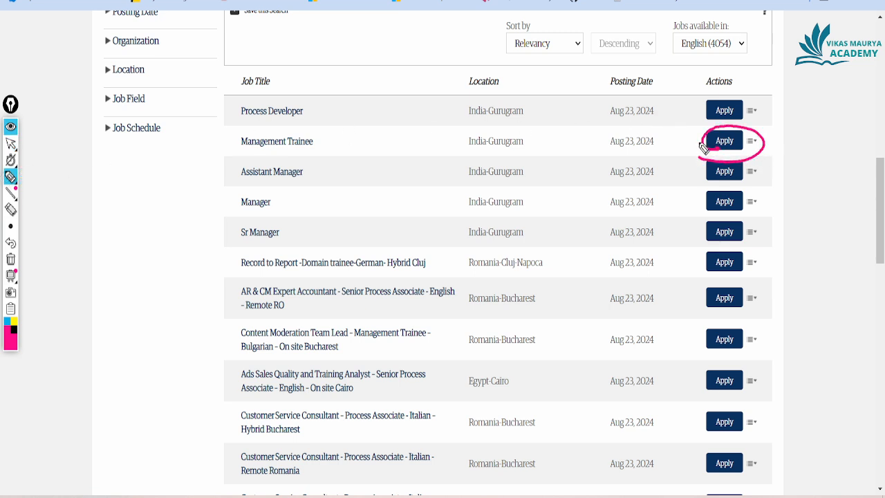
- Apply for the Management Trainee opening, landing on the login page to be marked up
left_click(724, 141)
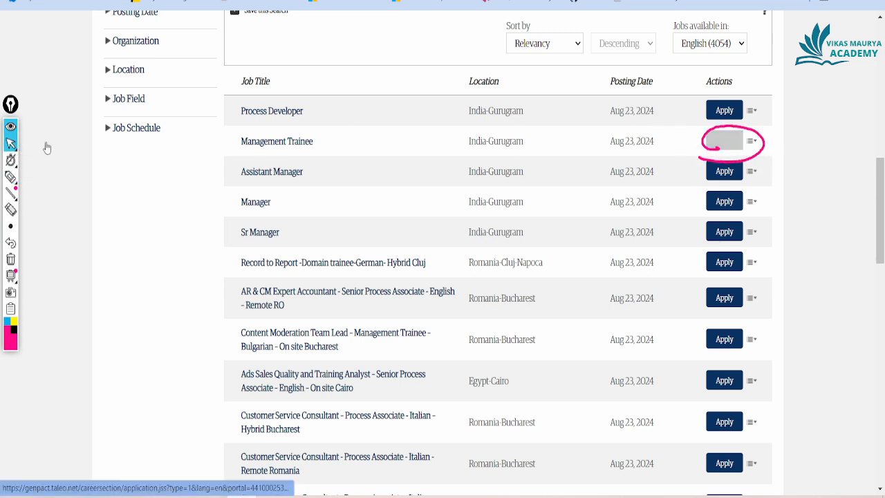
left_click(724, 141)
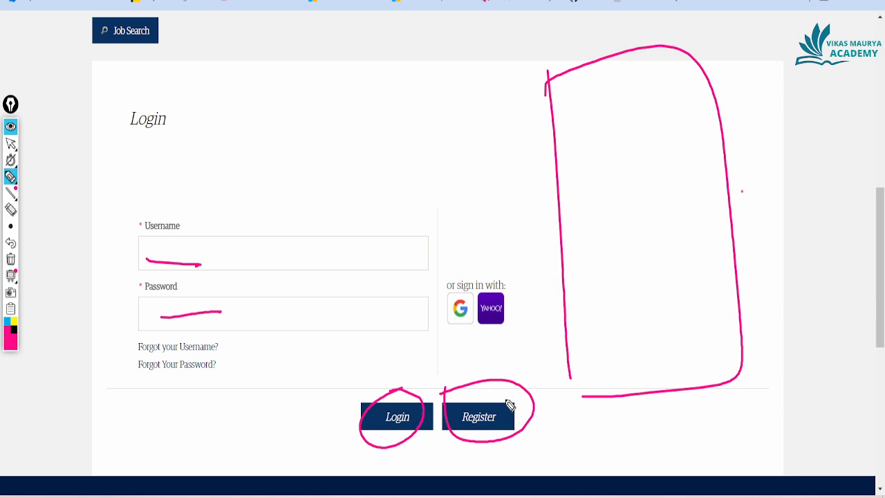
mouse_move(648, 293)
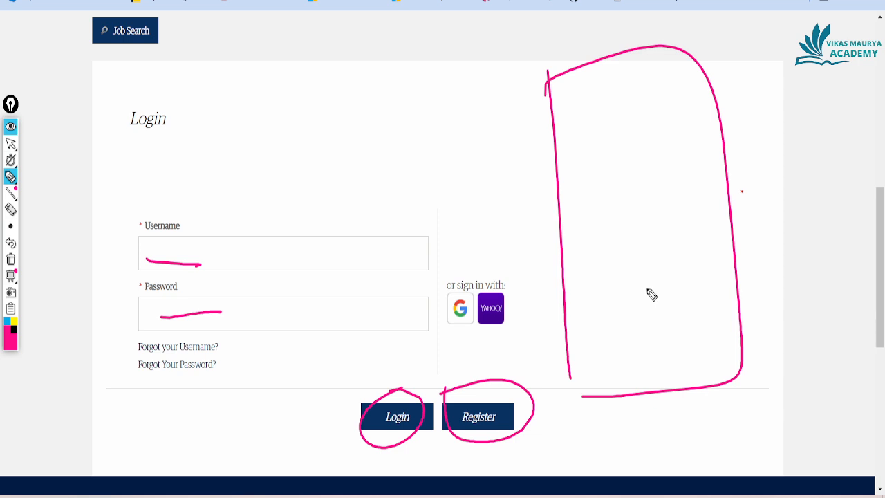
mouse_move(13, 263)
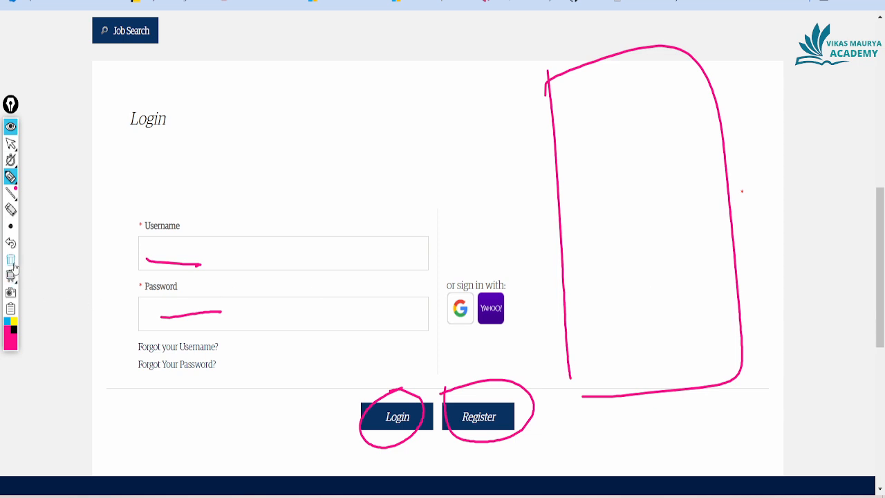